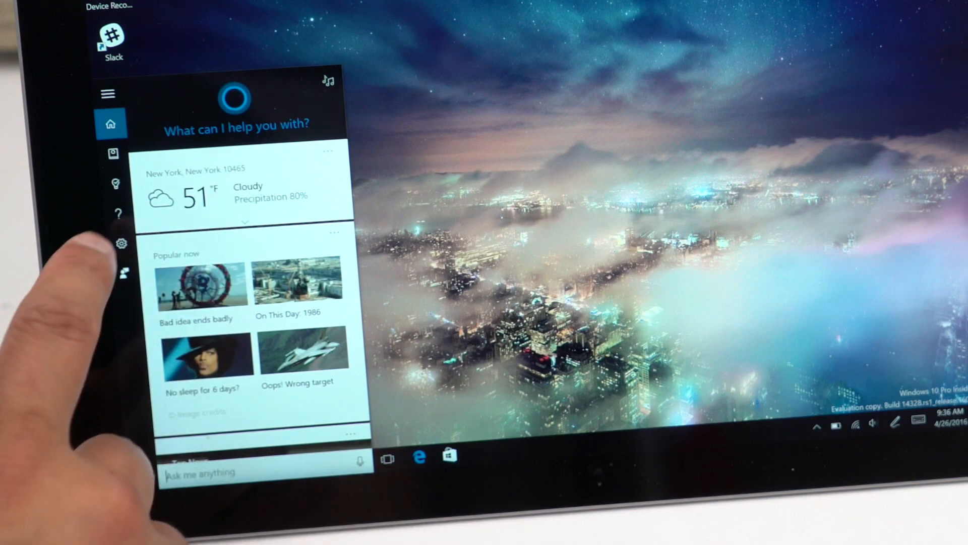
Reach the 'Let me use Cortana even when my device is locked' setting, switched On.
click(121, 242)
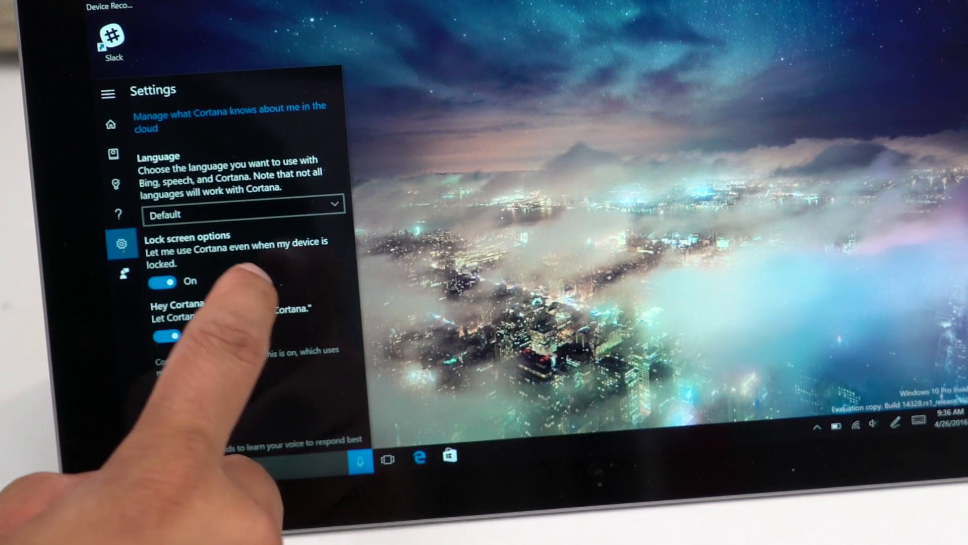
scroll(down, 3)
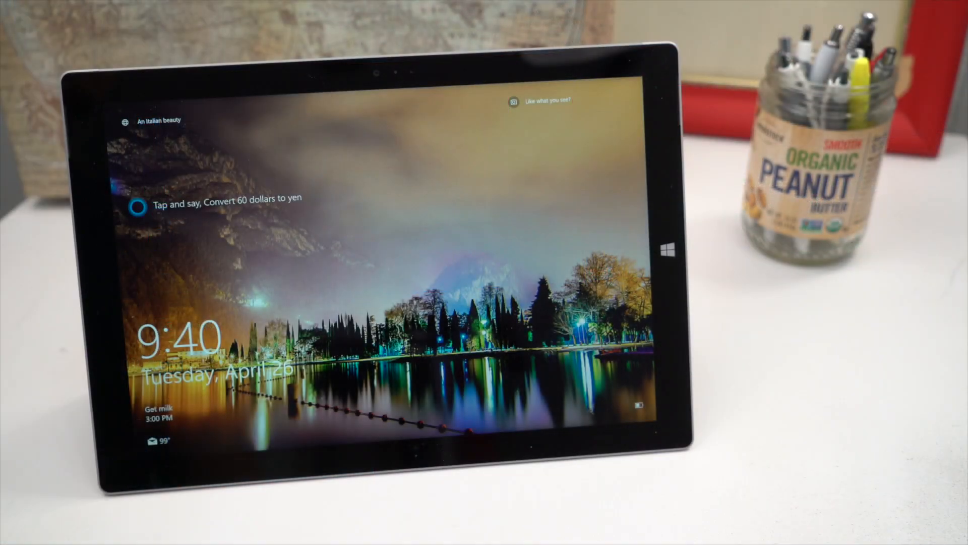
click(139, 208)
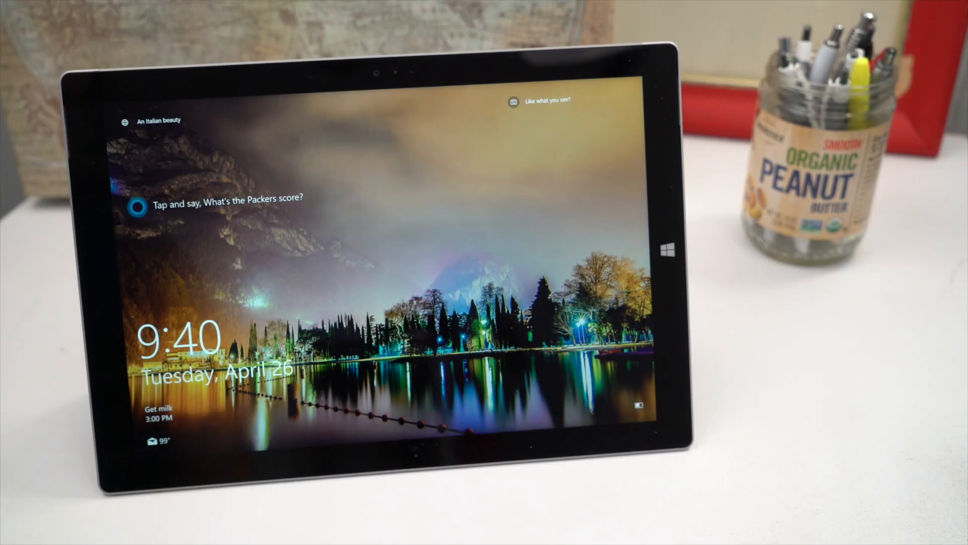
Tap the lock screen's 'Tap and say' prompt so Cortana starts listening.
click(137, 206)
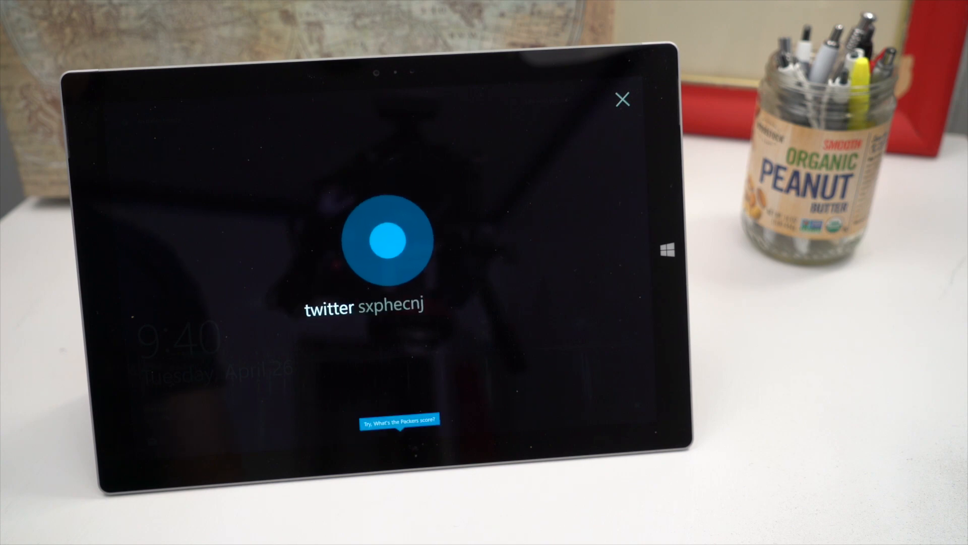